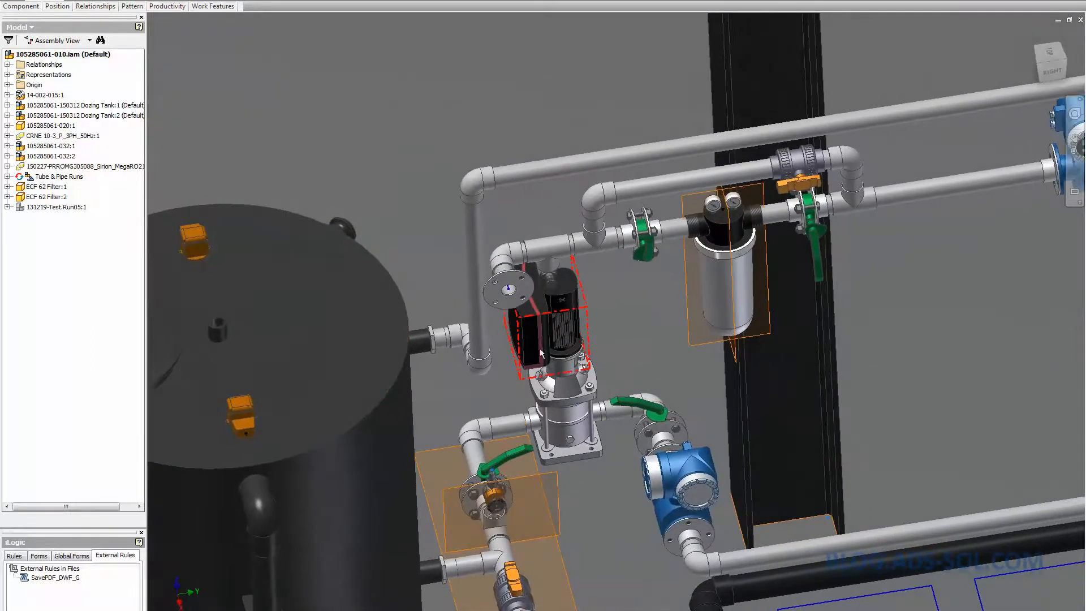
# Move the pump down below the pipe run, detaching it from the route.
pyautogui.click(419, 173)
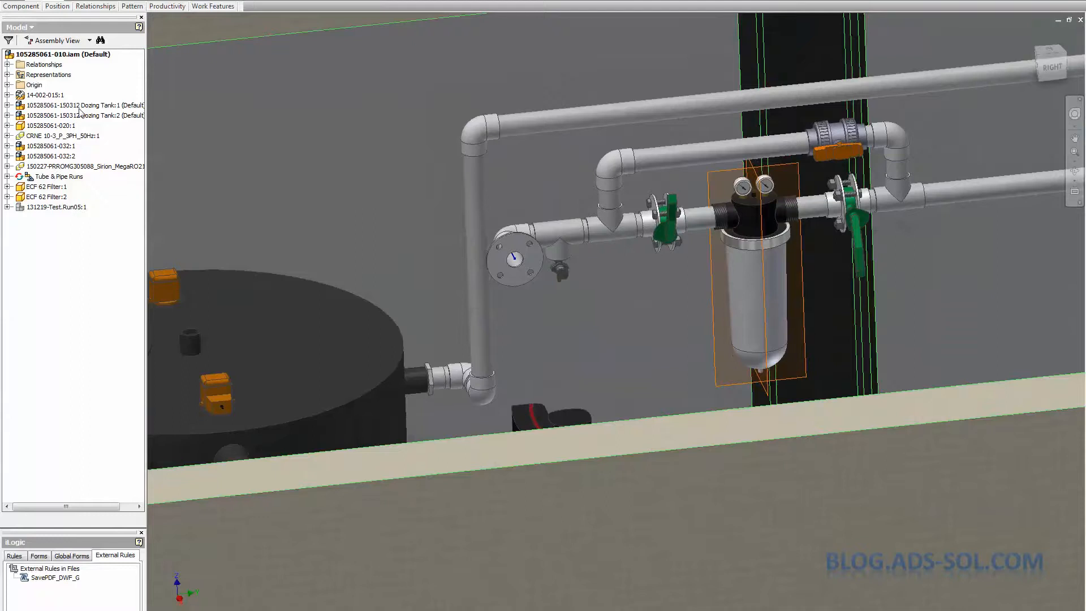
pyautogui.rightClick(45, 95)
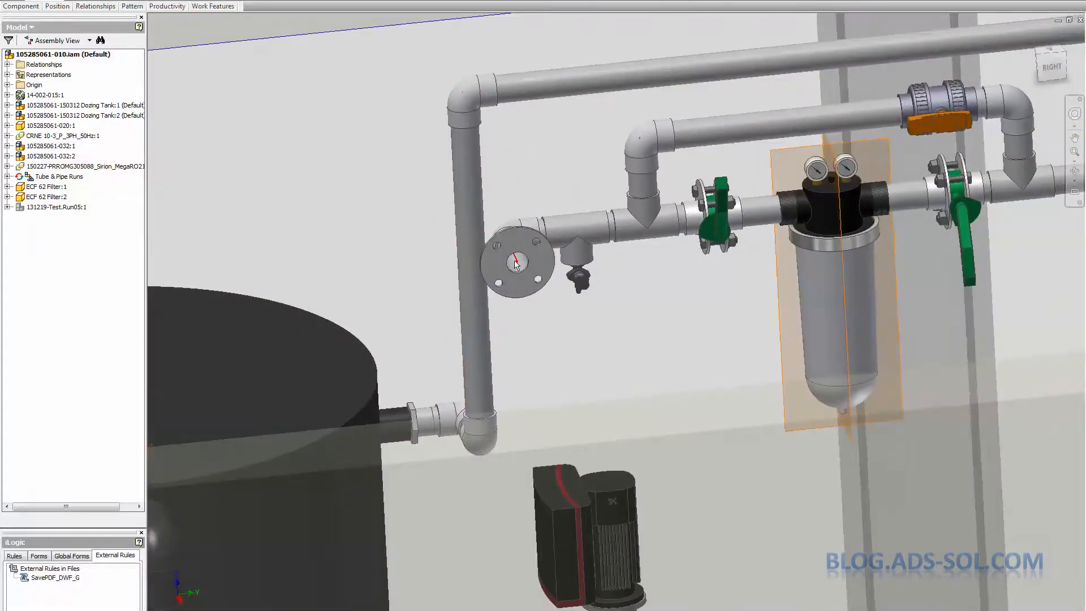
# Edit Route09 and add a length dimension to the segment beside the flange.
pyautogui.rightClick(512, 262)
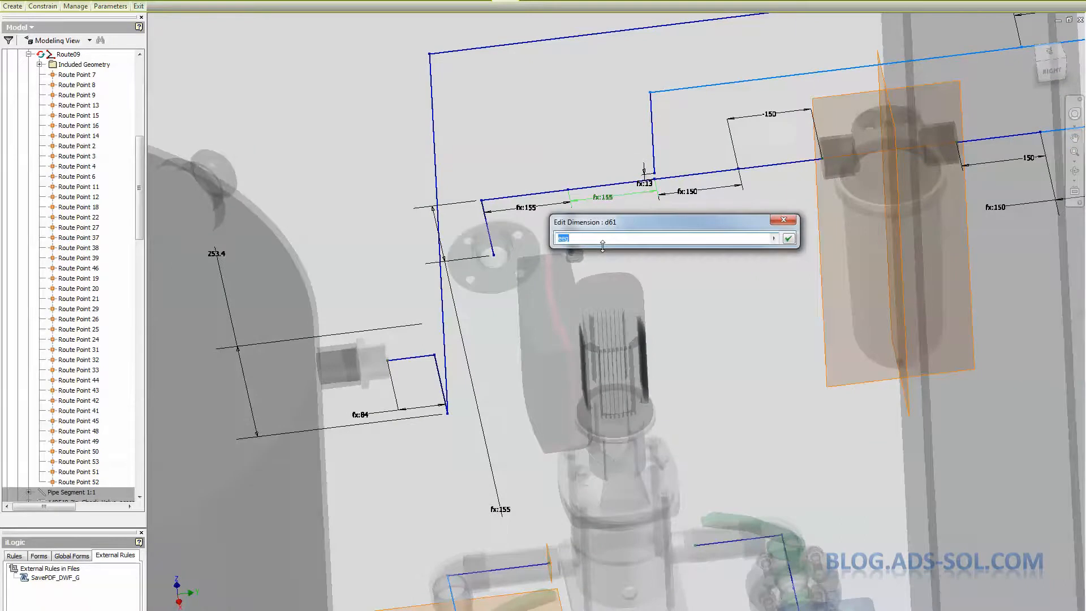
pyautogui.write('eeg')
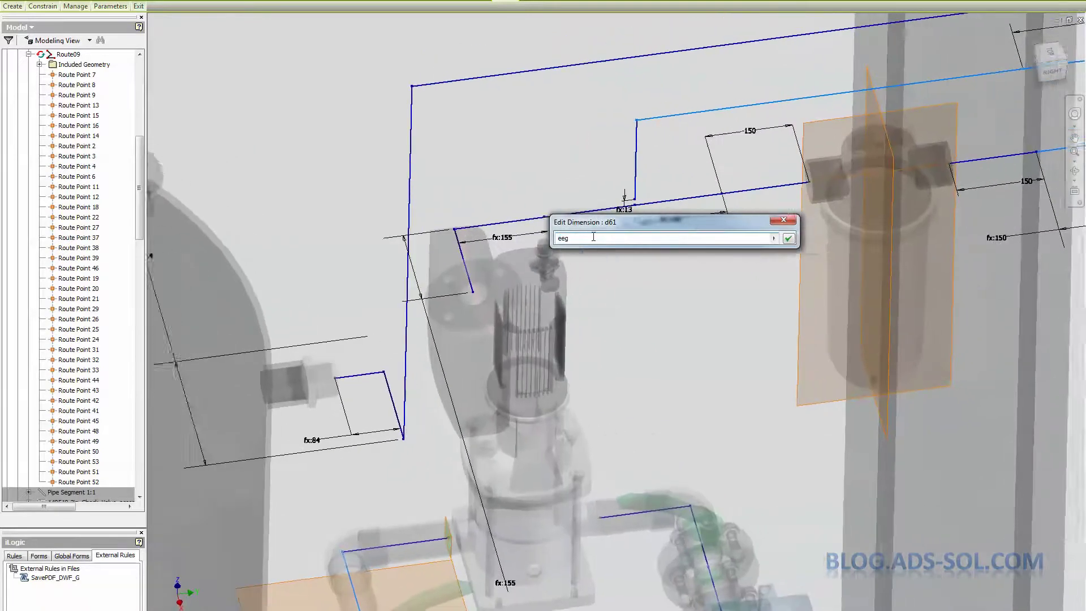
pyautogui.click(789, 238)
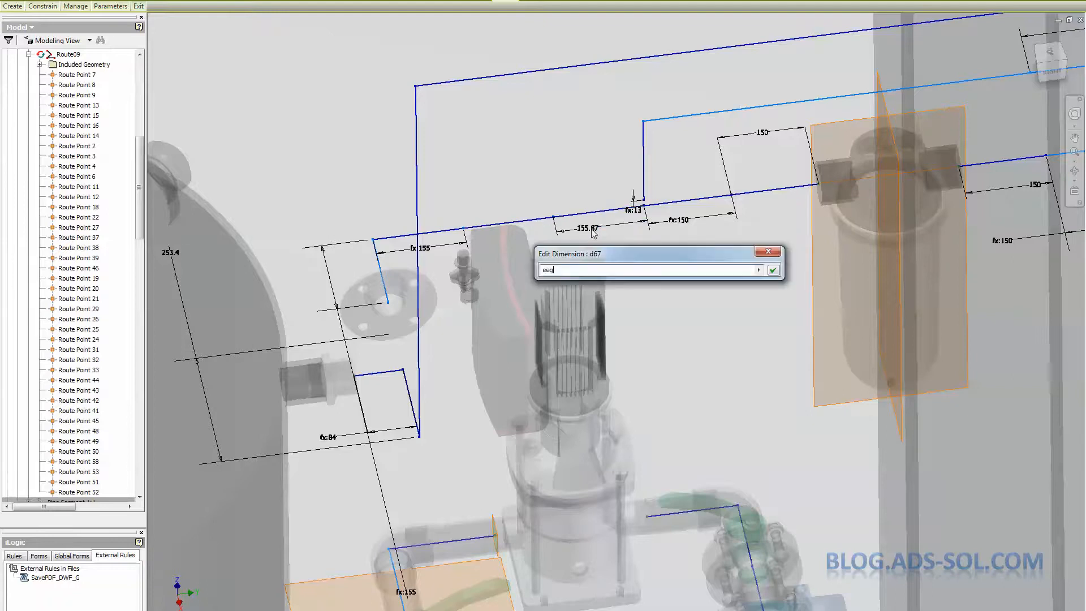
pyautogui.click(773, 269)
pyautogui.write('eeq')
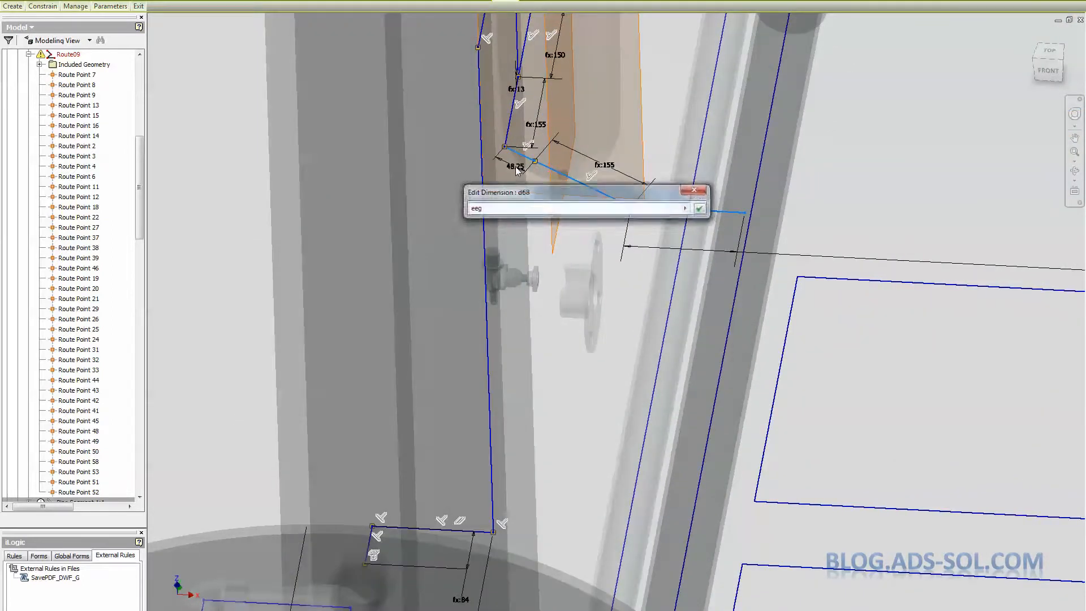
# Dimension both legs of the floating route segment to 155.
pyautogui.click(700, 209)
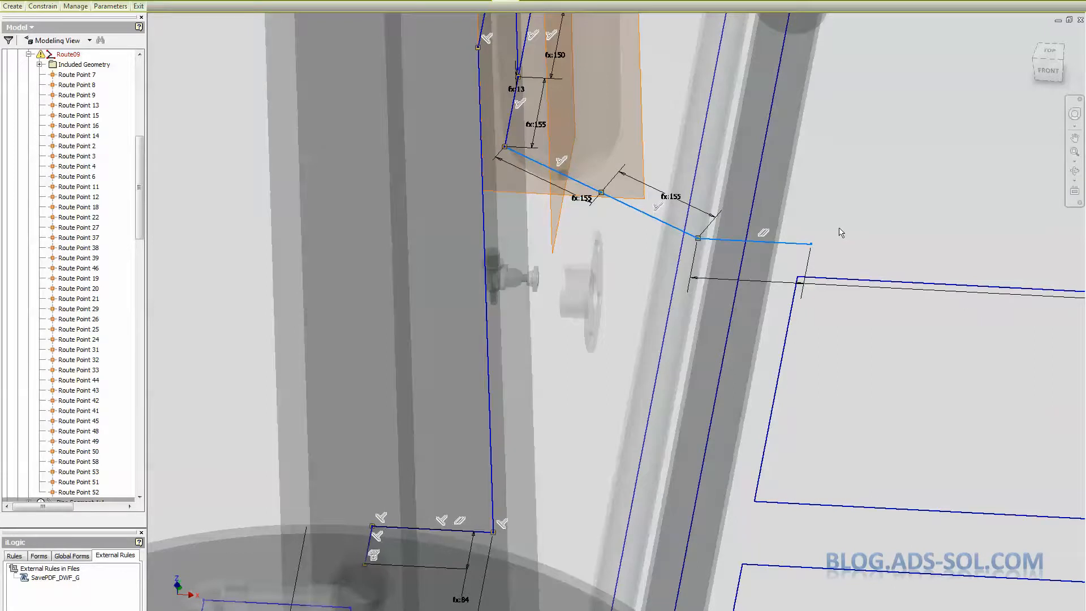
pyautogui.moveTo(727, 248)
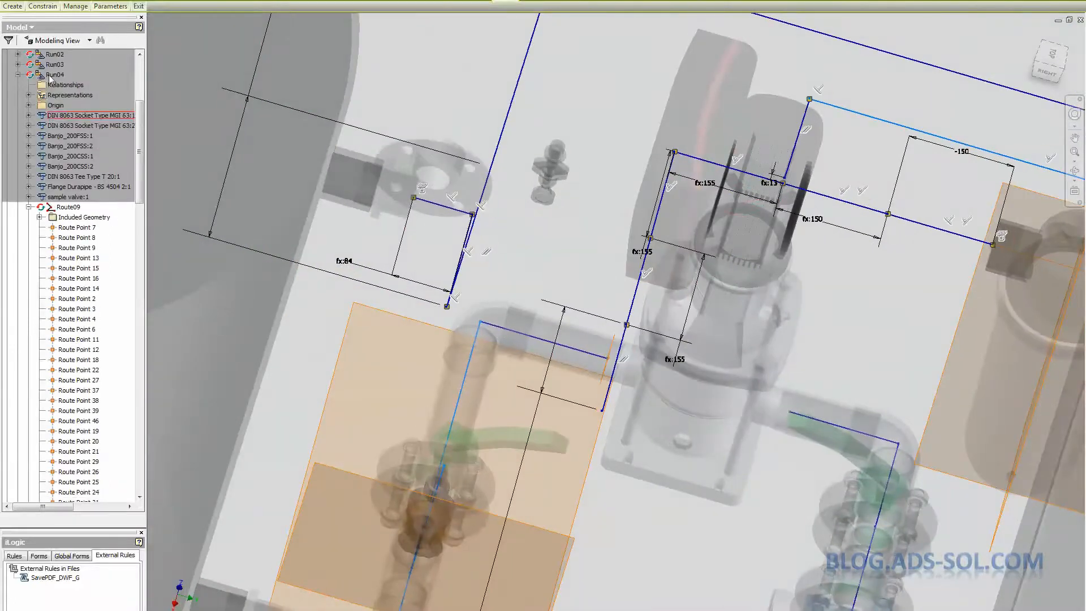
pyautogui.click(54, 74)
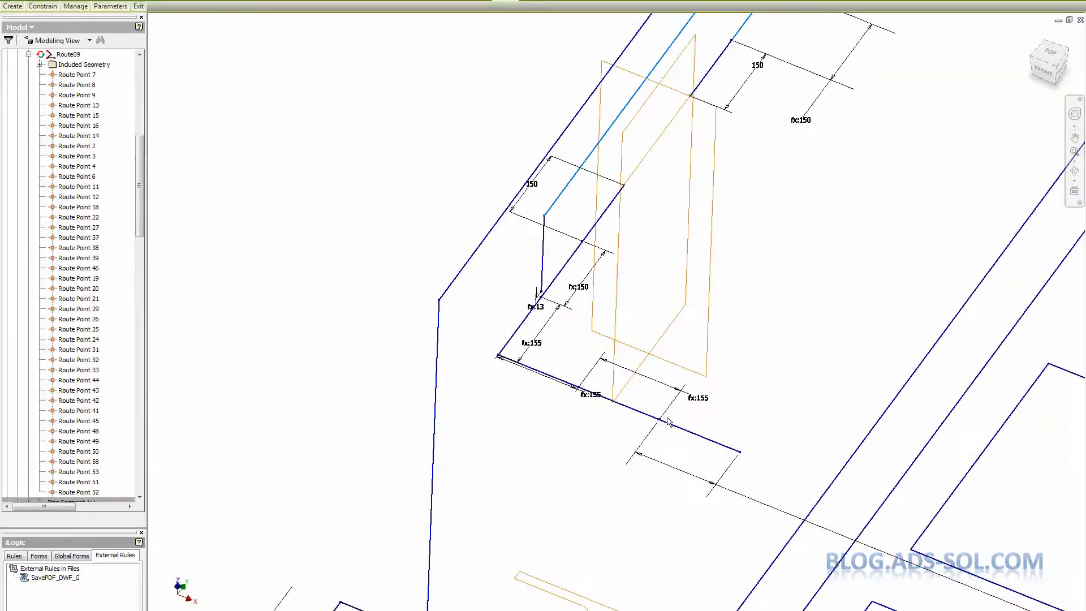
# Delete the unwanted dimension, add a 155 length, and constrain parallel to the route line.
pyautogui.rightClick(668, 421)
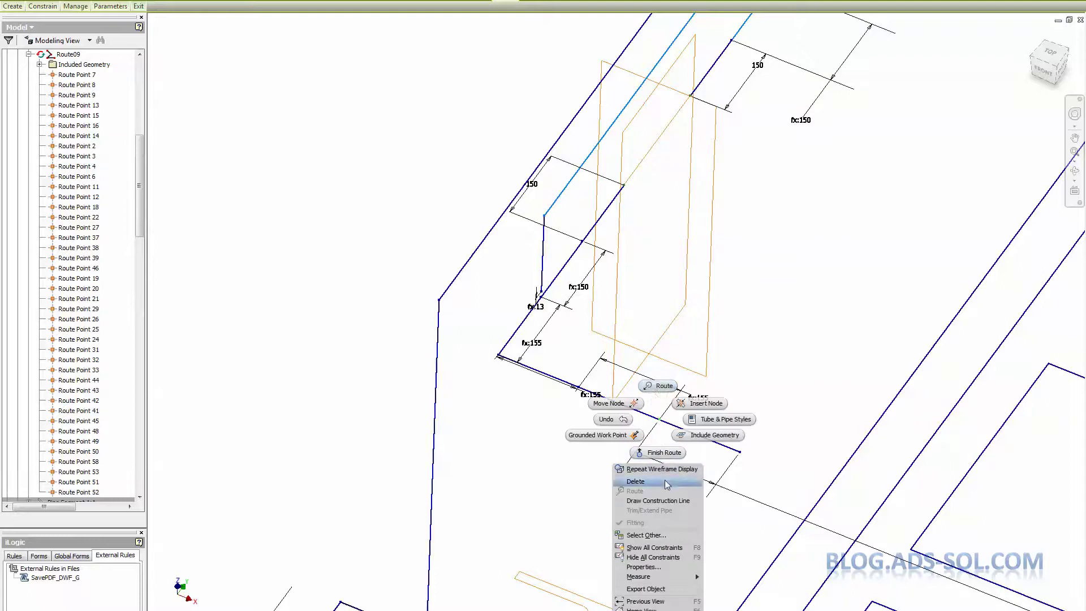
pyautogui.click(634, 491)
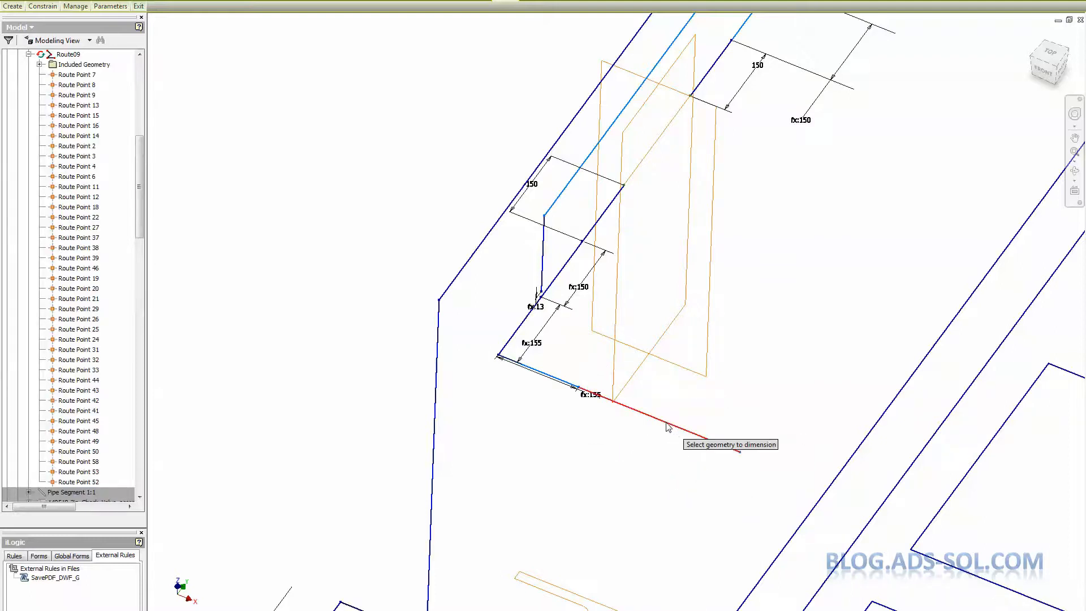
pyautogui.click(665, 426)
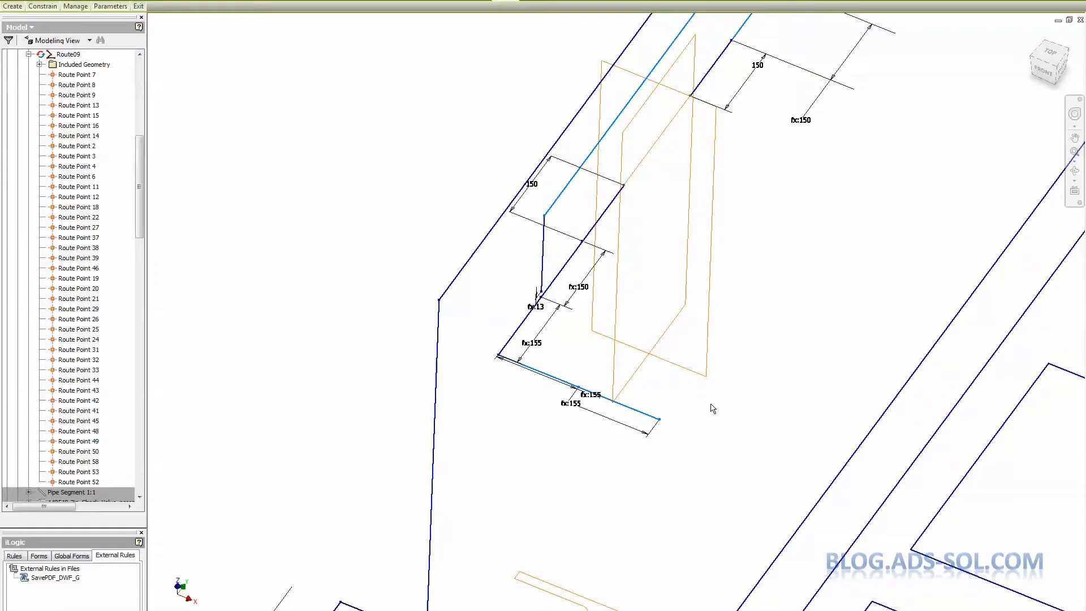
pyautogui.moveTo(605, 421)
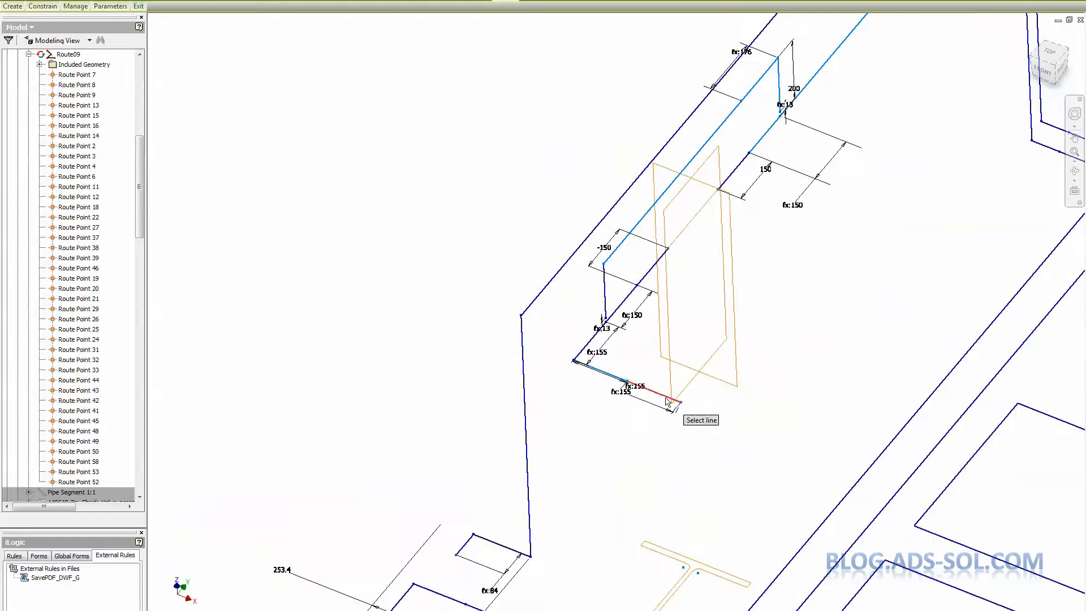
pyautogui.moveTo(582, 464)
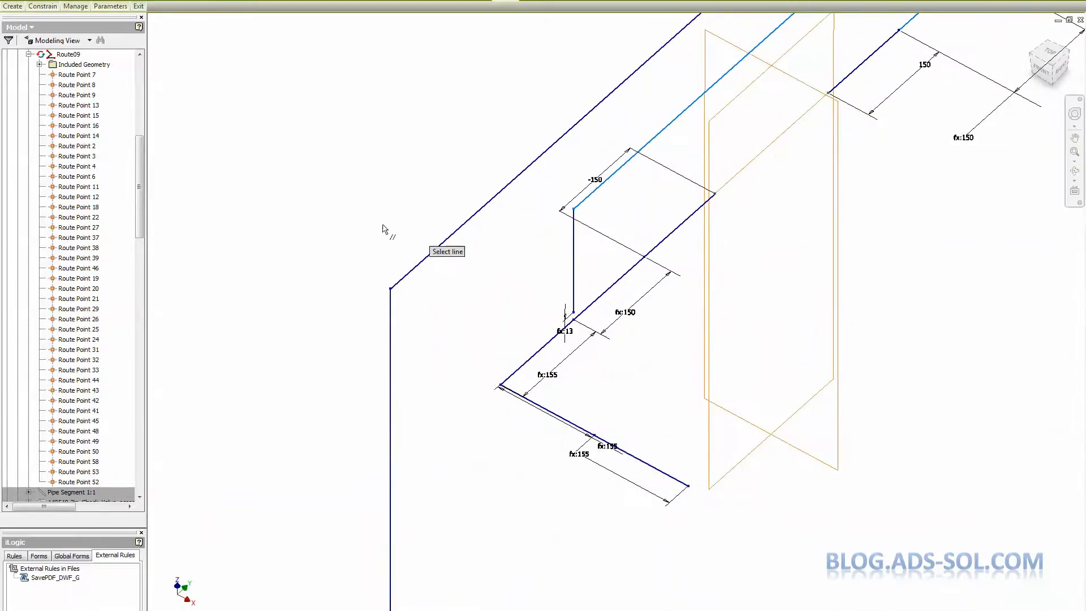
pyautogui.click(160, 5)
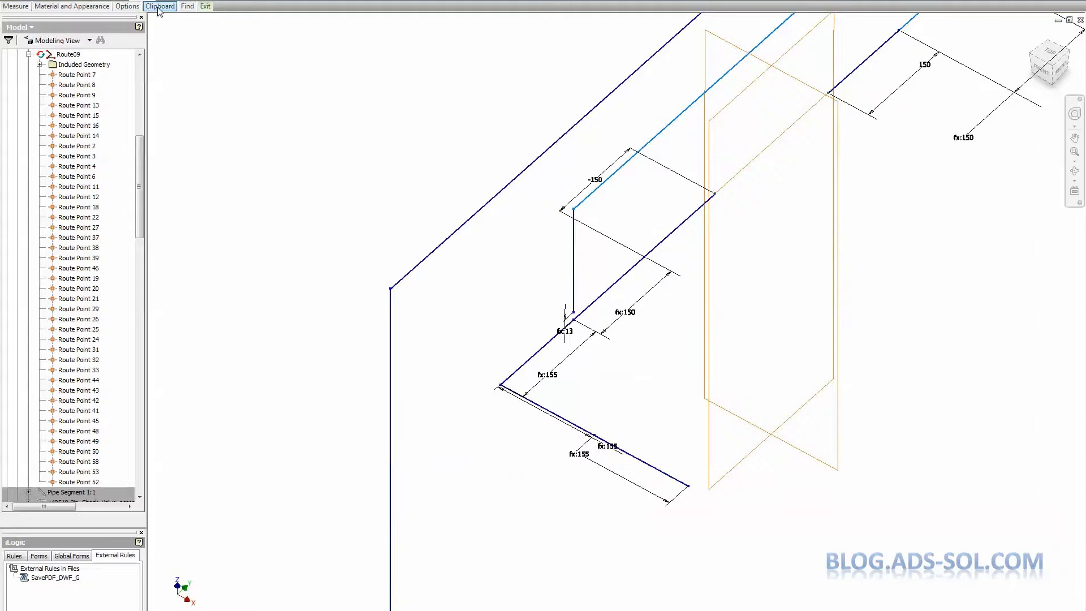
# Finish editing Route09 and return to the full piping assembly.
pyautogui.click(204, 6)
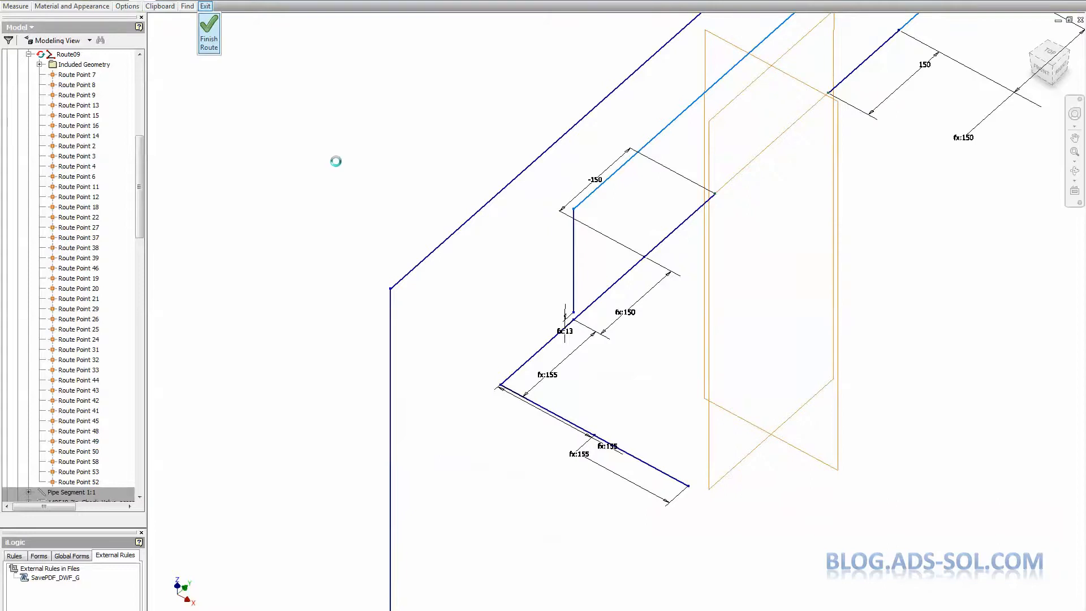
pyautogui.moveTo(335, 161)
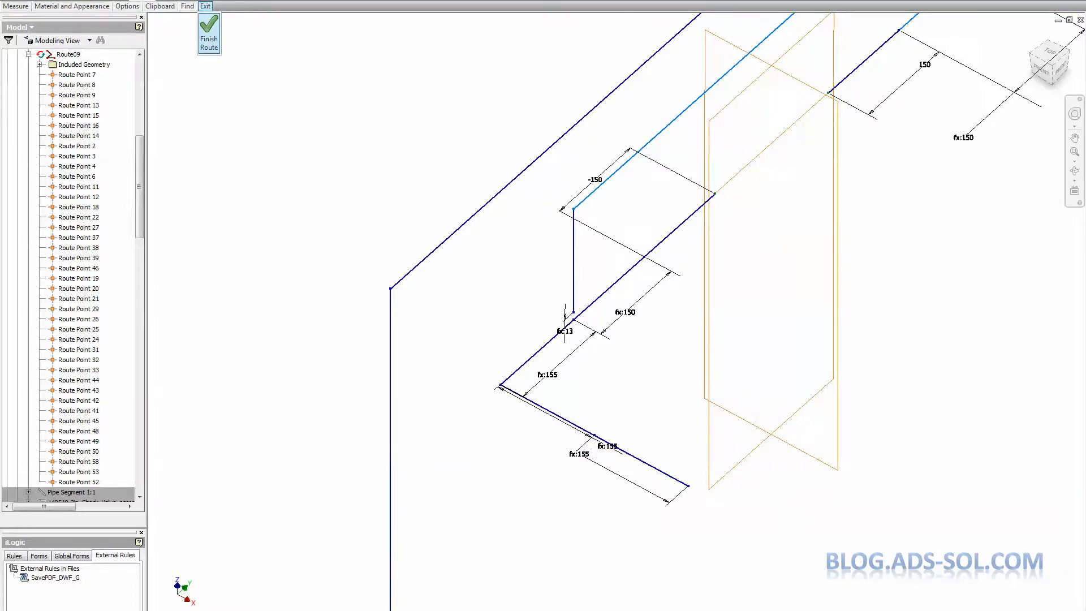
pyautogui.click(209, 38)
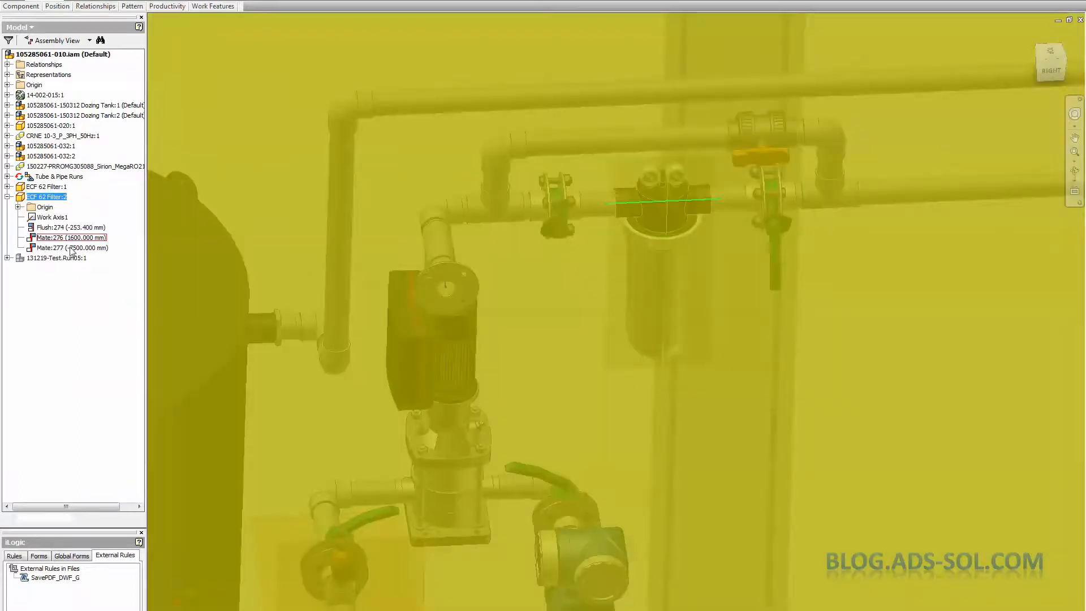
# Set Mate:277 offset of ECF 62 Filter:2 to 2500 mm - 150 mm.
pyautogui.click(69, 247)
pyautogui.write('7500 mm - 150 mm')
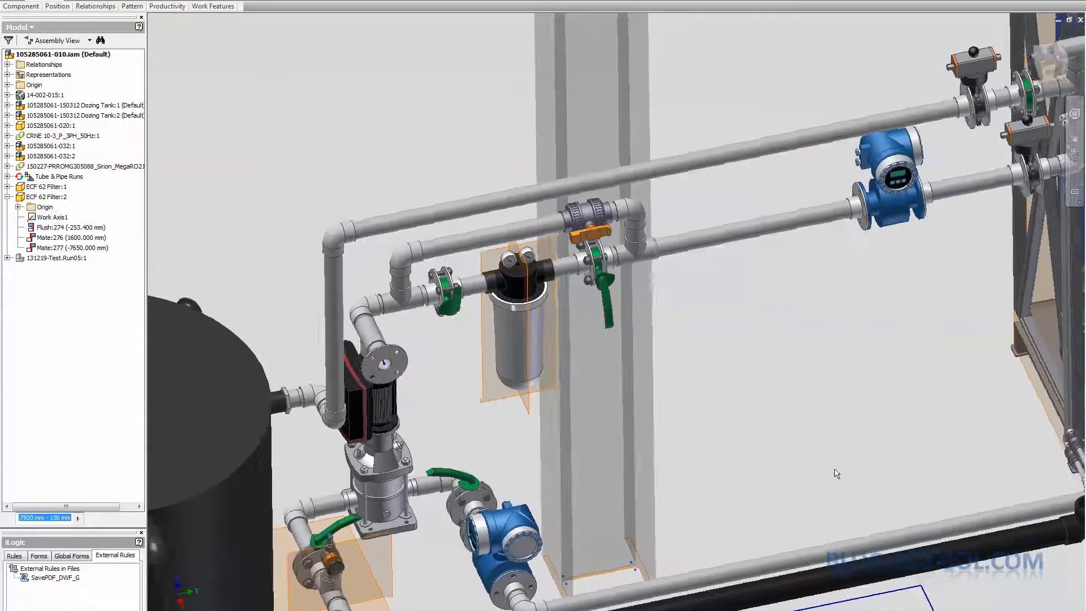
pyautogui.click(59, 176)
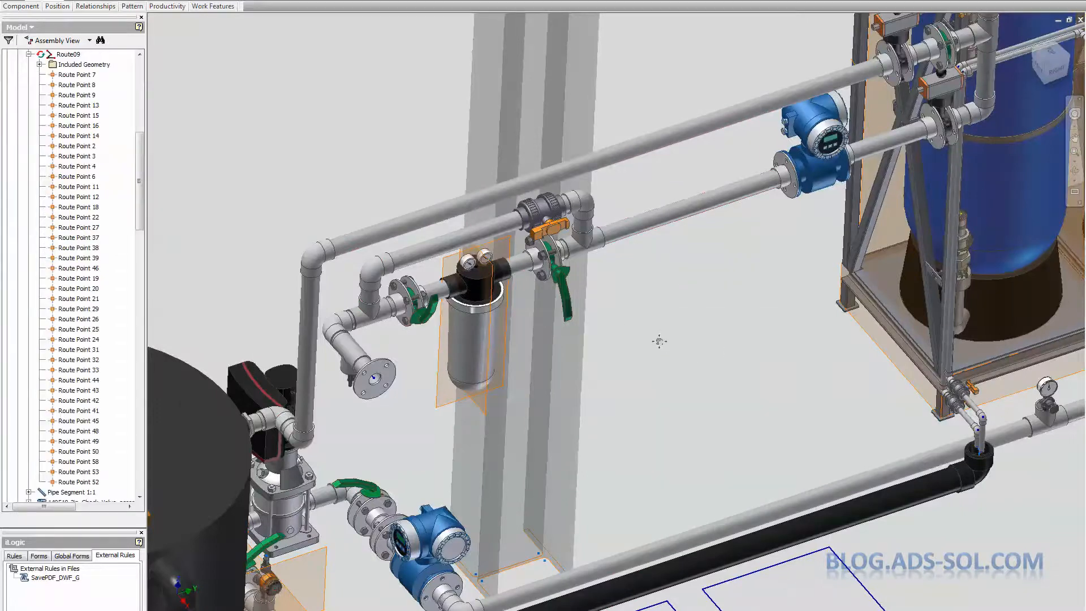
# Edit Route09 again and select the fitting in Run04.
pyautogui.rightClick(658, 340)
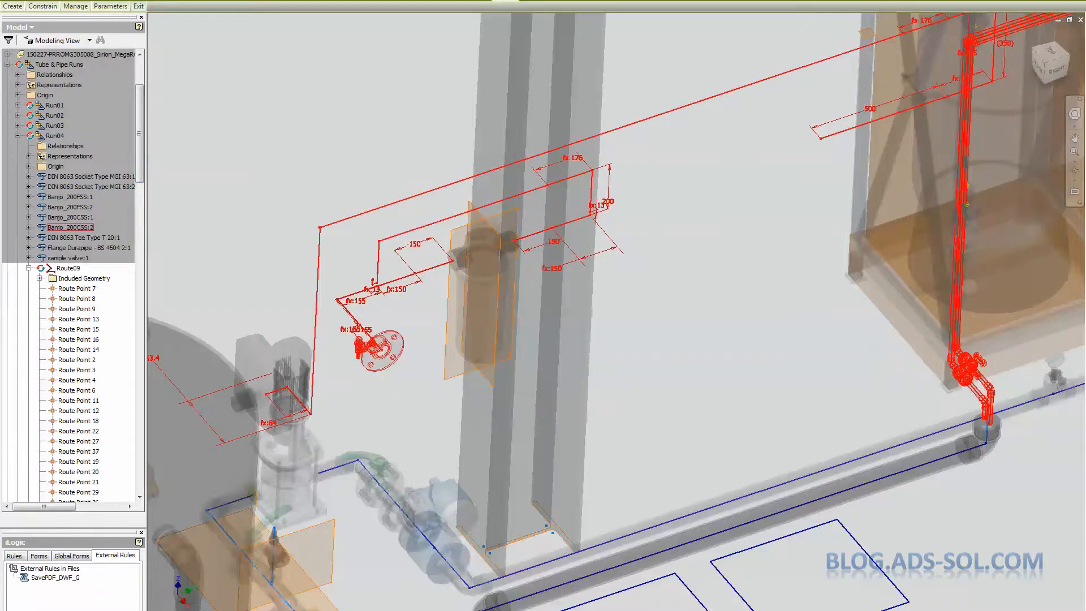
pyautogui.click(55, 41)
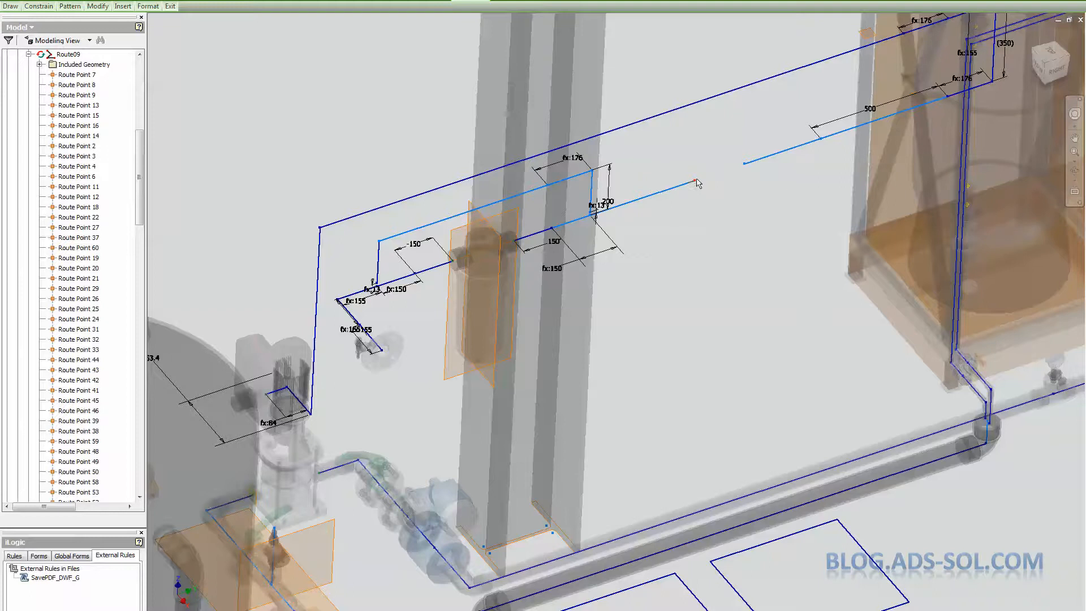
pyautogui.moveTo(694, 196)
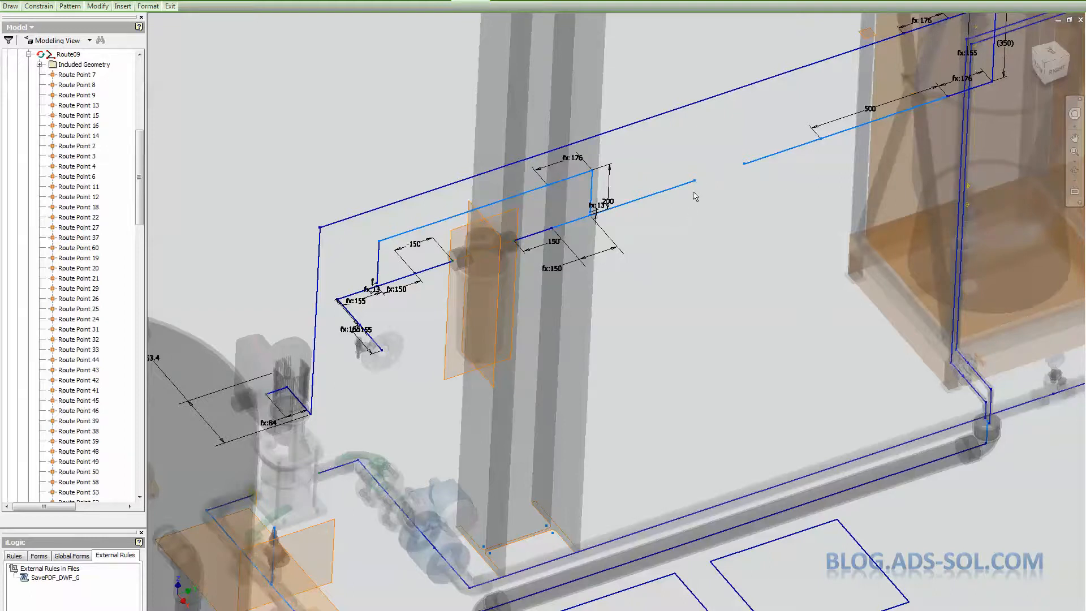
pyautogui.moveTo(354, 136)
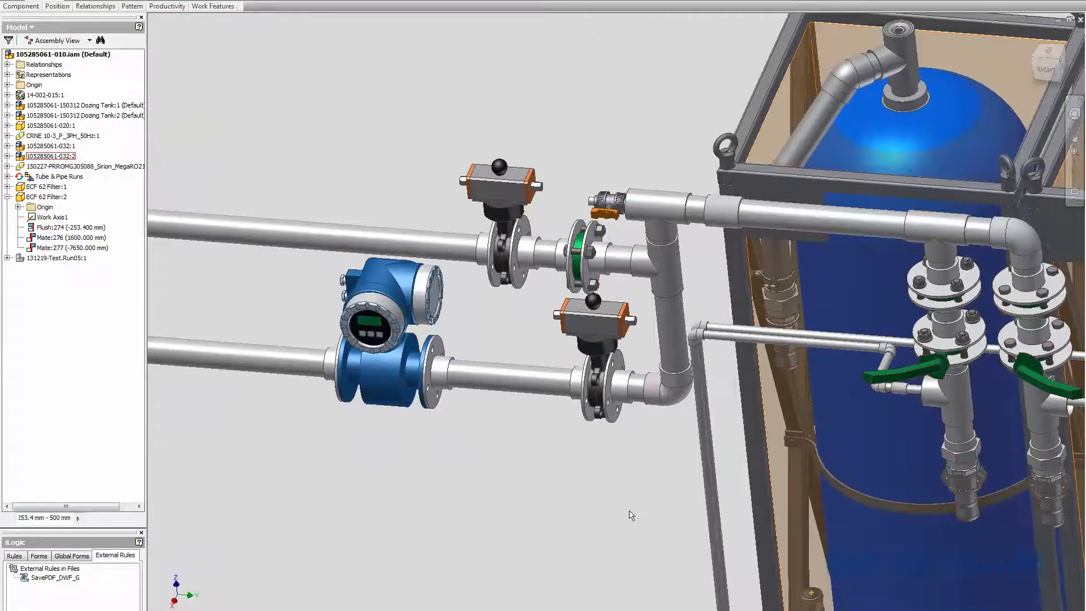
# Re-enter editing of Route09 from the assembly browser.
pyautogui.click(59, 176)
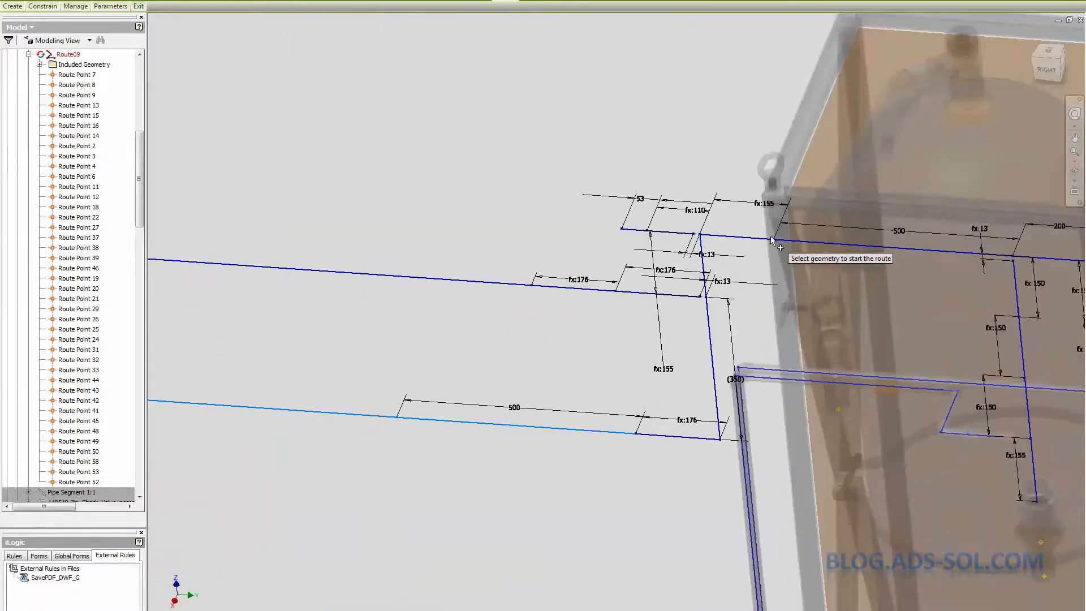
pyautogui.moveTo(710, 294)
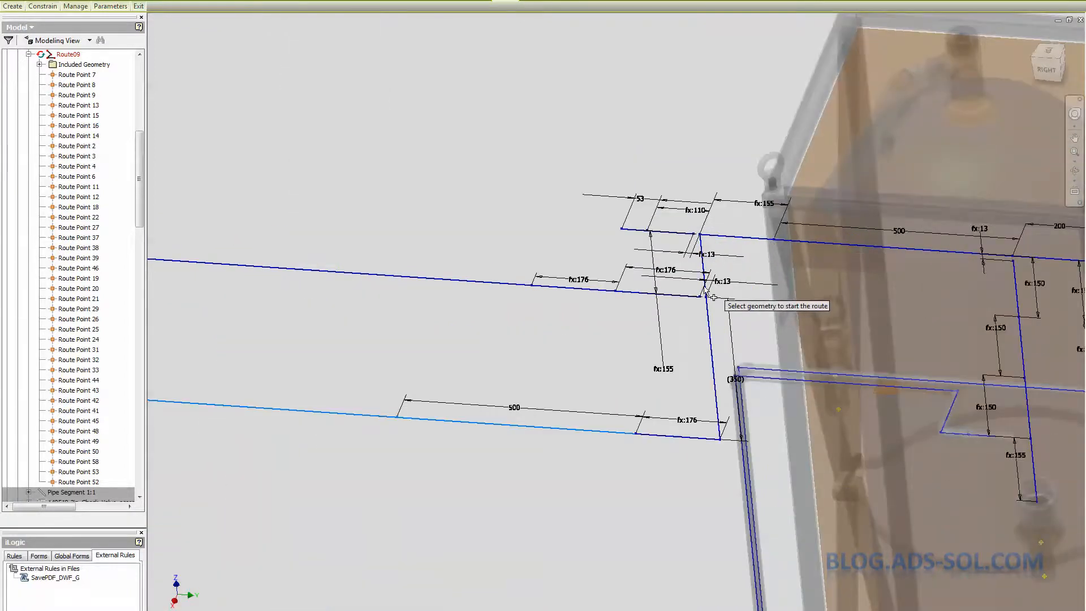
pyautogui.moveTo(737, 457)
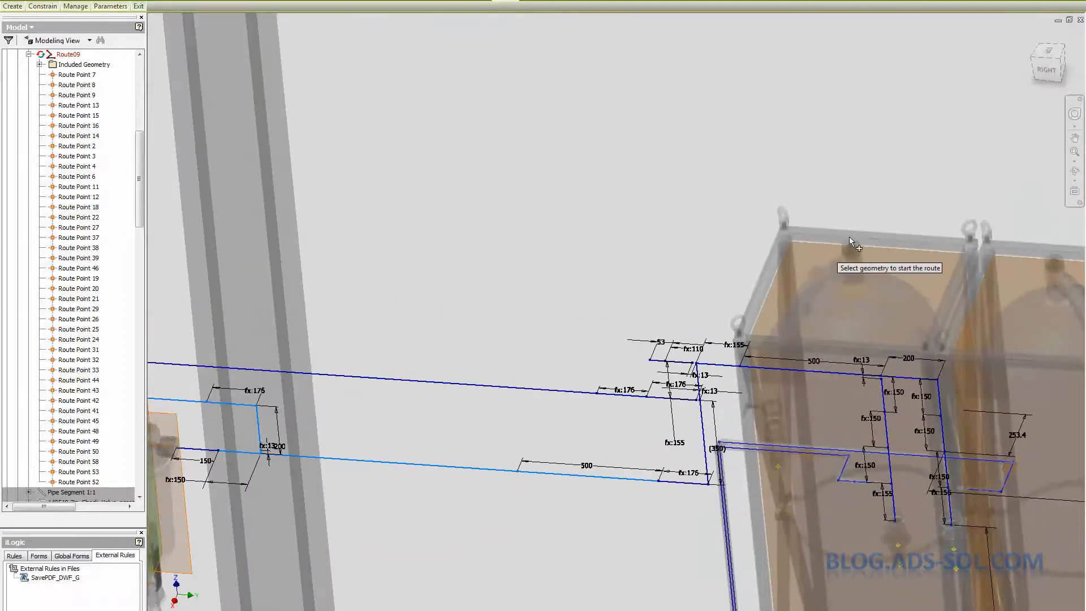
# Place a floating vertical route segment rising from the tank frame top.
pyautogui.click(851, 245)
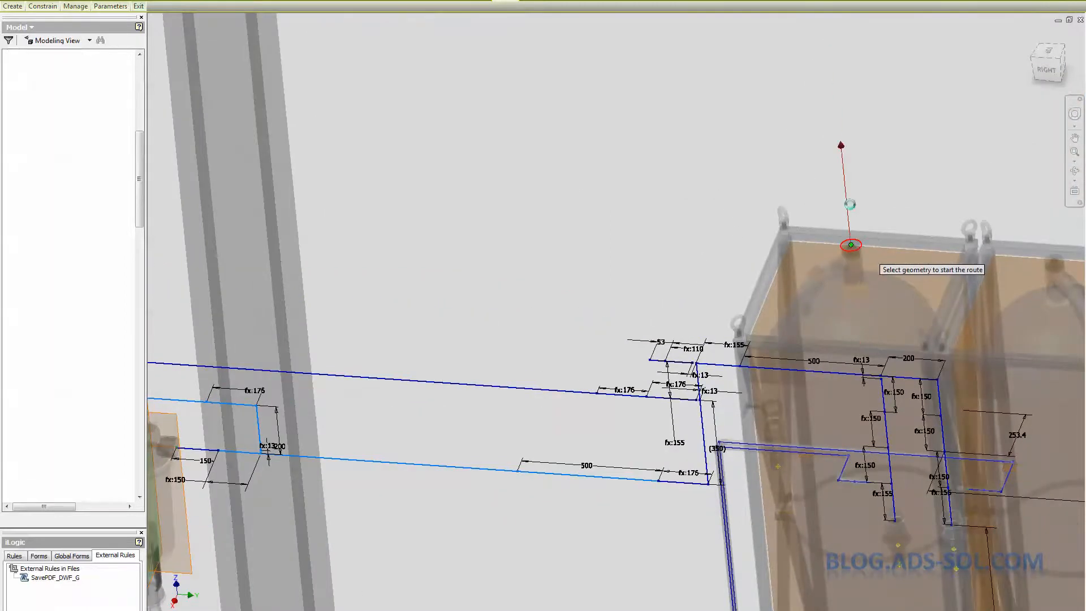
pyautogui.click(850, 244)
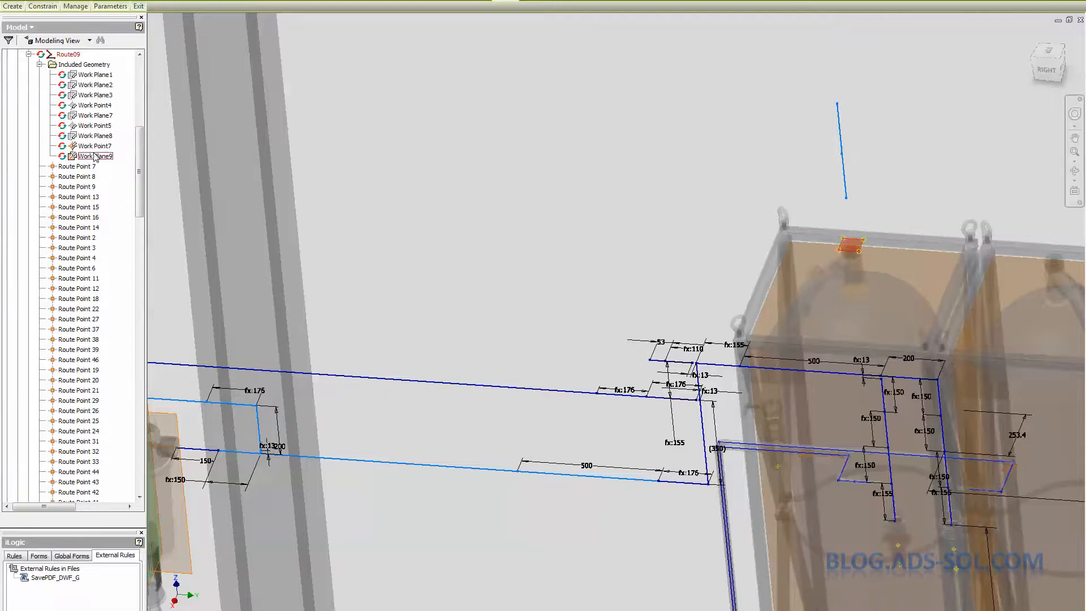
# Delete Work Plane9 and put a General Dimension on the new vertical segment.
pyautogui.rightClick(92, 156)
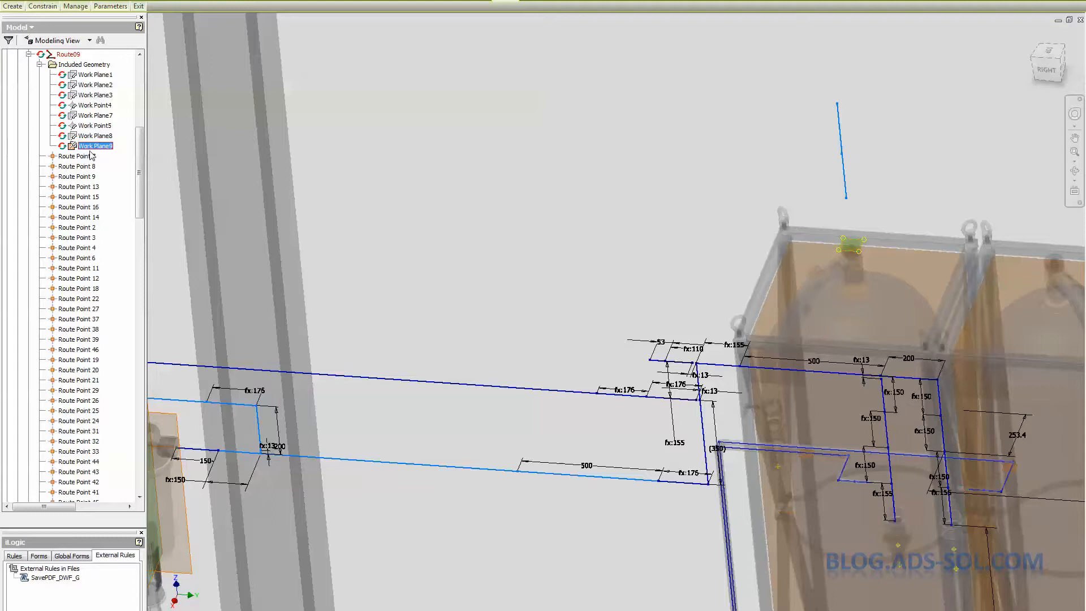
pyautogui.rightClick(93, 145)
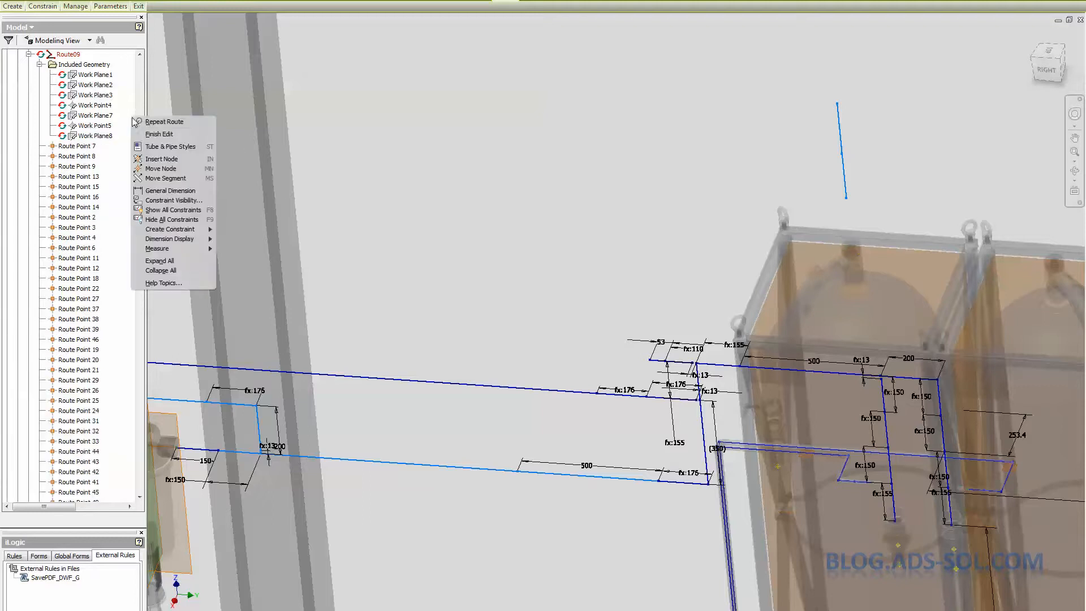
pyautogui.click(907, 172)
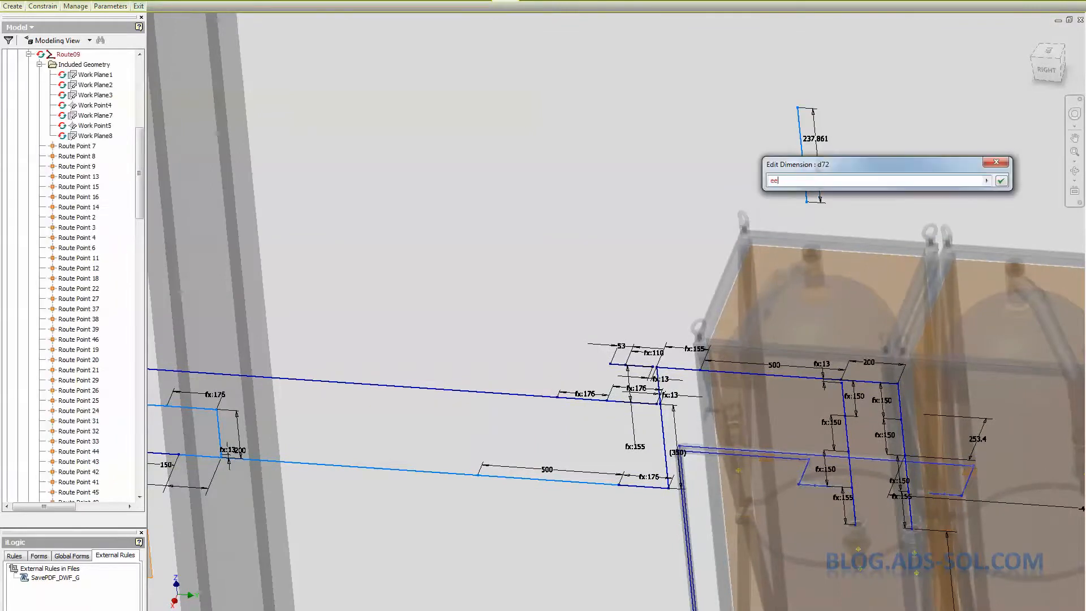
# Confirm the 155 parameter as the vertical segment's length dimension.
pyautogui.click(1001, 180)
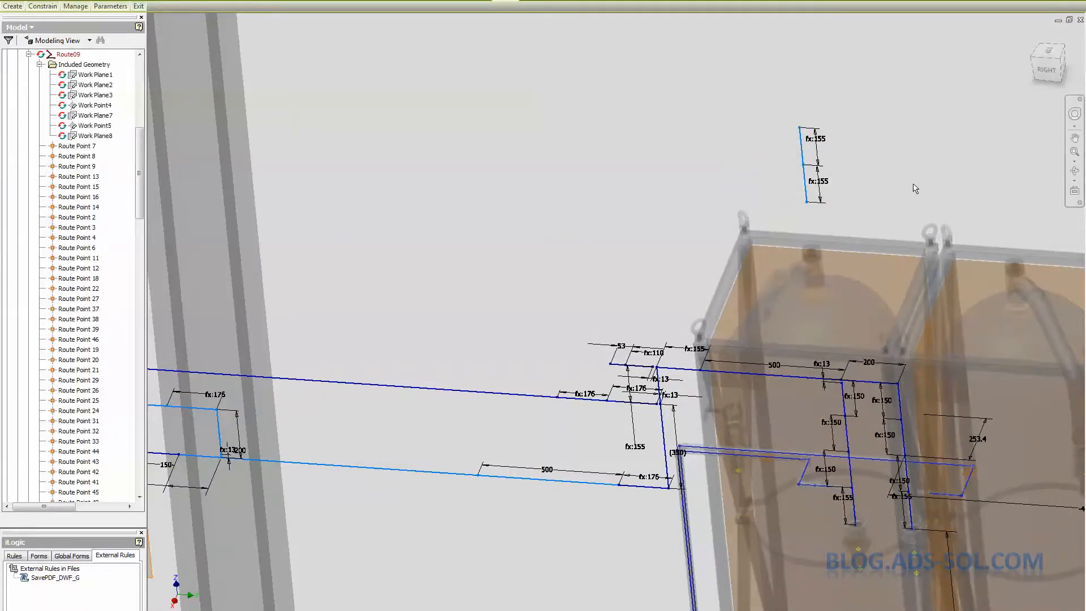
pyautogui.moveTo(798, 142)
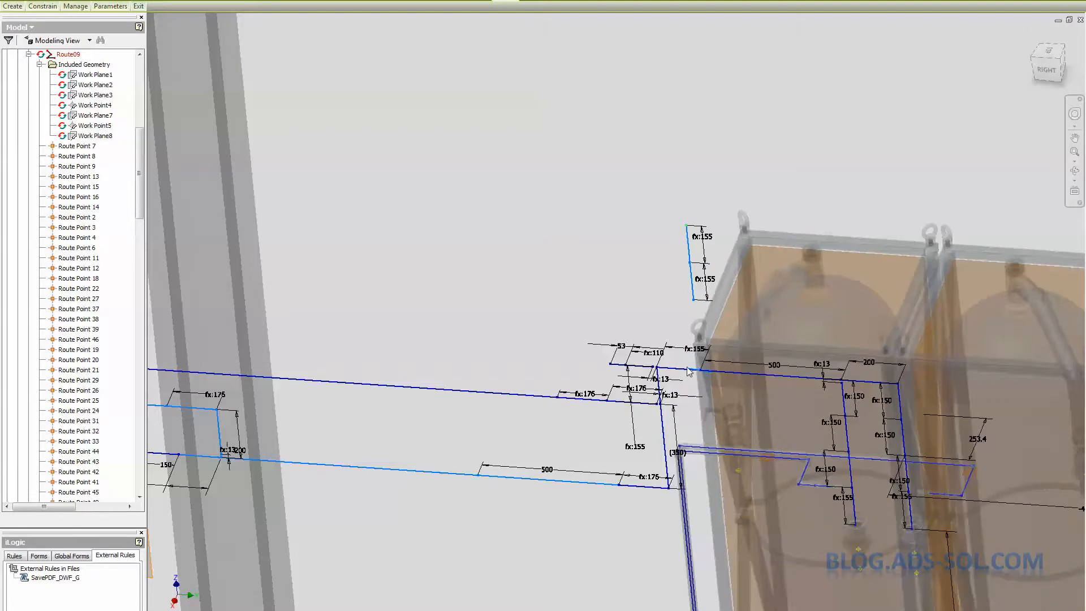
pyautogui.moveTo(686, 234)
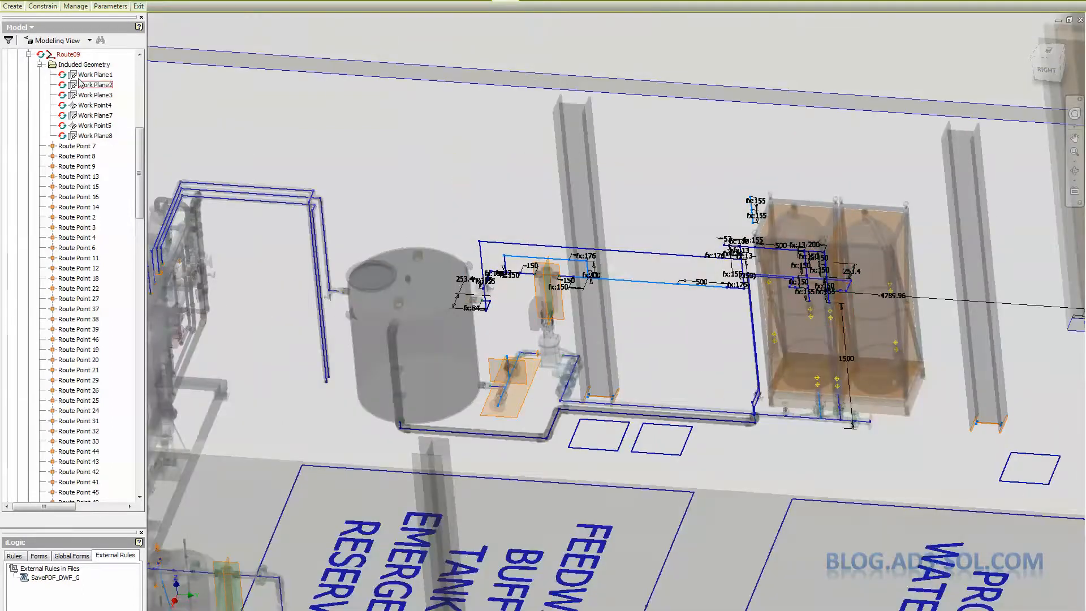
pyautogui.rightClick(90, 95)
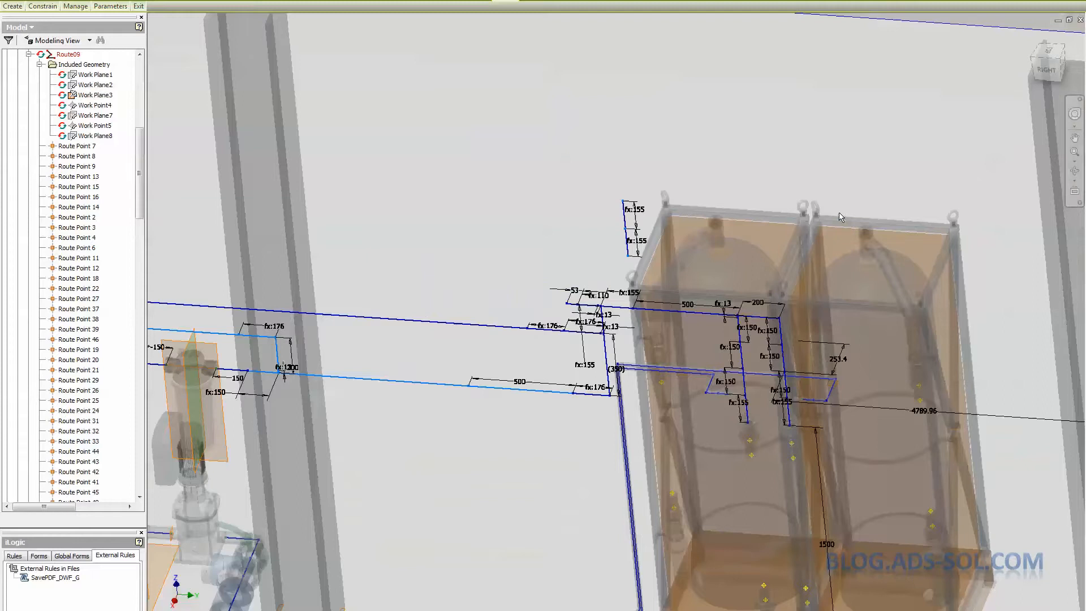
pyautogui.moveTo(632, 321)
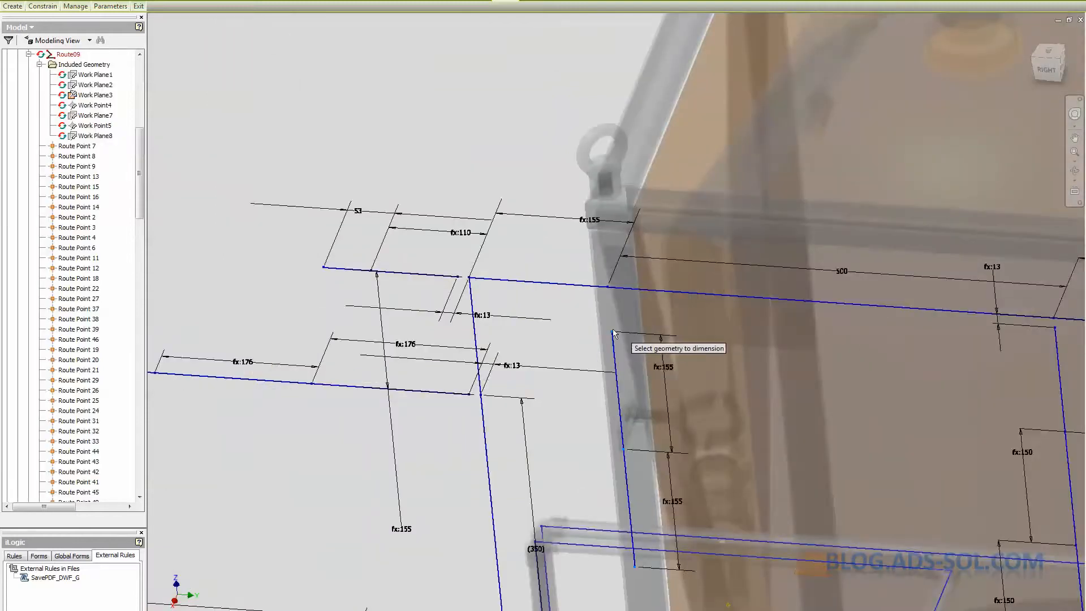
pyautogui.moveTo(614, 302)
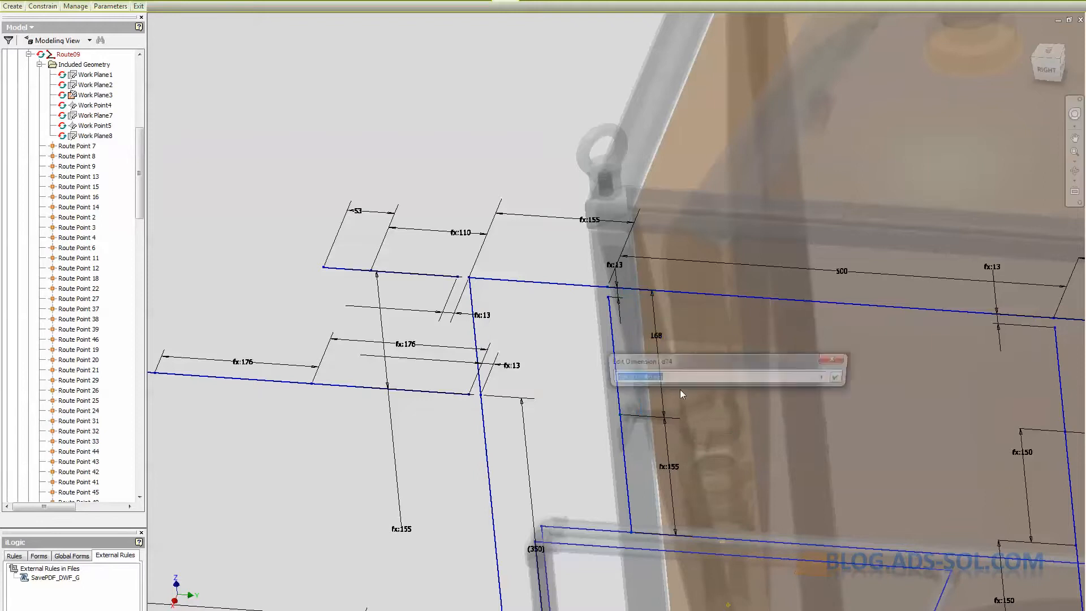
# Confirm the 155-driven offset dimension placing the segment beside the tank frame corner.
pyautogui.click(836, 377)
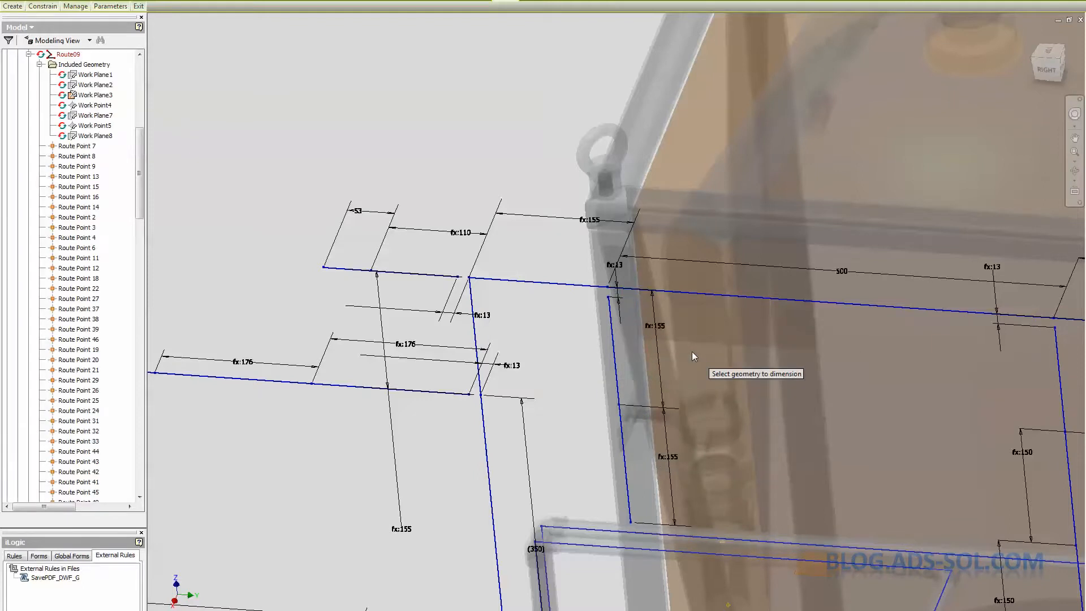
pyautogui.rightClick(94, 95)
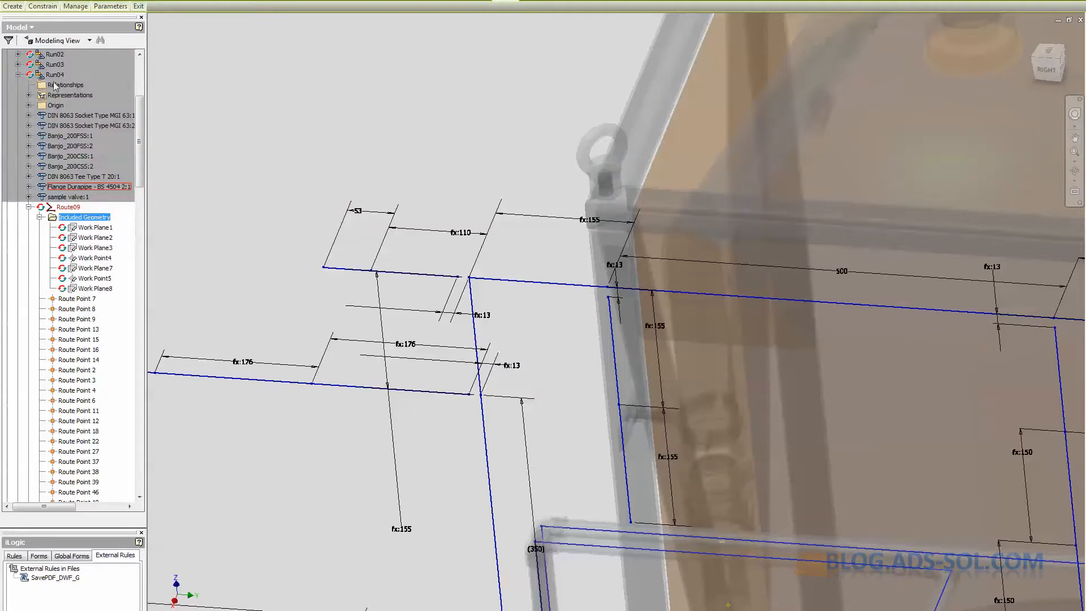
# End the Route09 edit and decline checking out the pipe part for the tee.
pyautogui.click(53, 74)
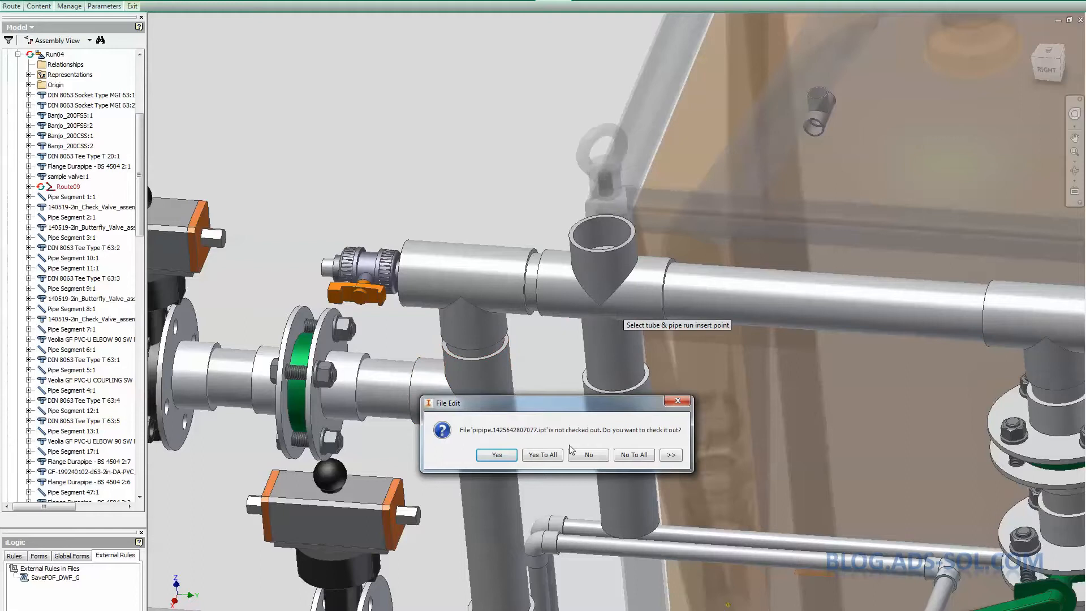
pyautogui.click(496, 454)
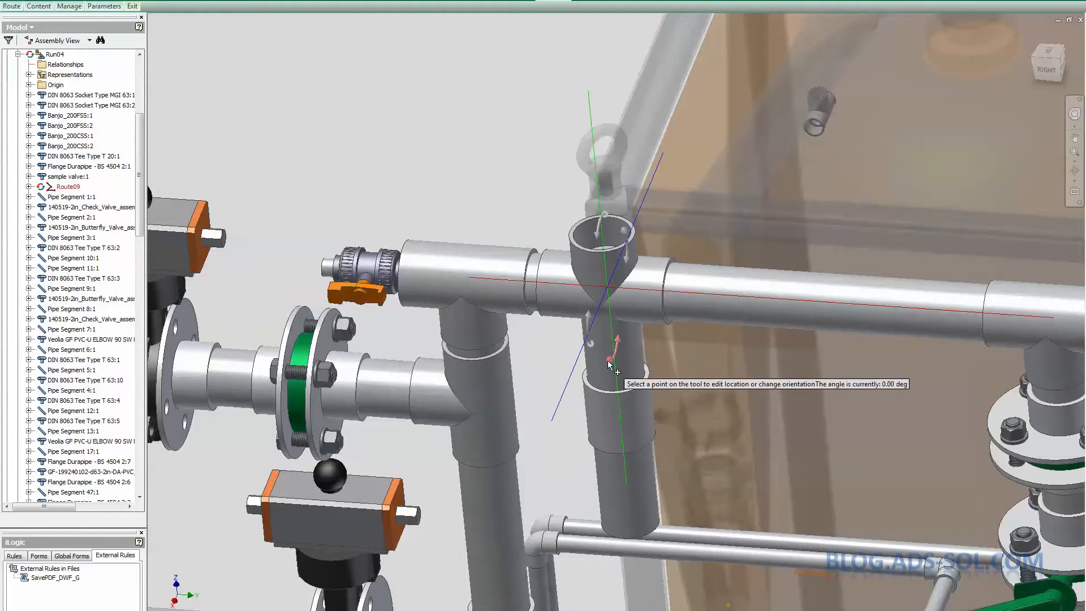